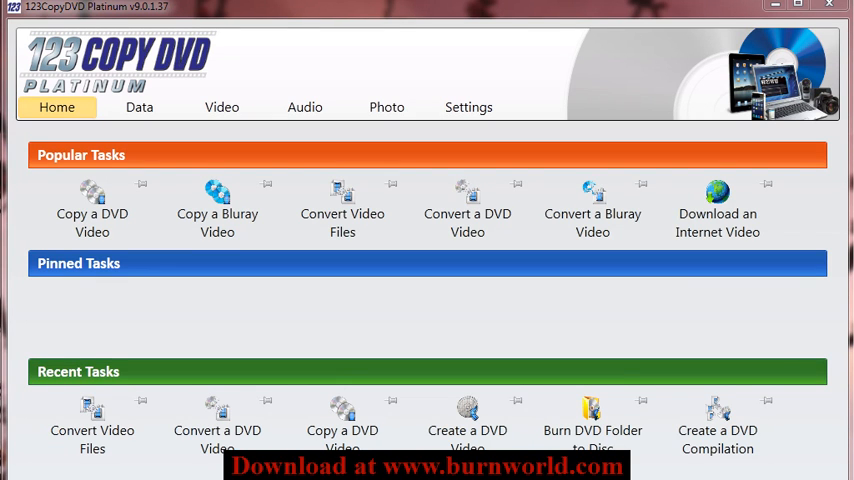
mouse_move(90, 80)
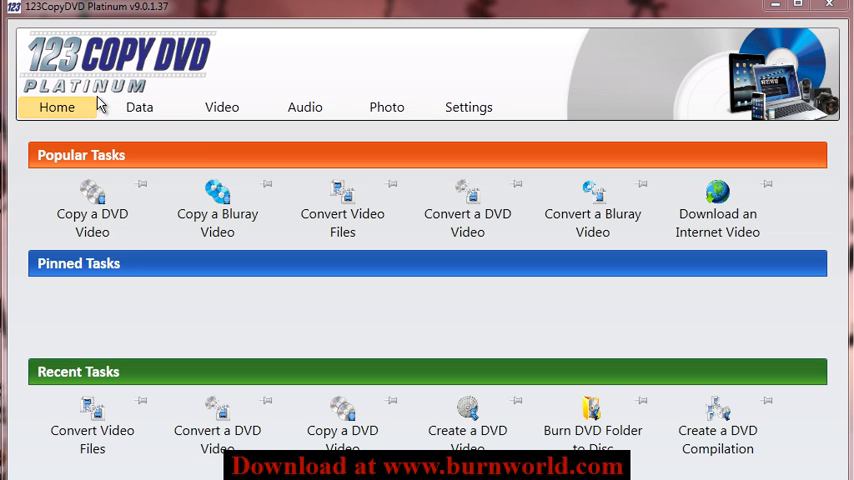
mouse_move(232, 131)
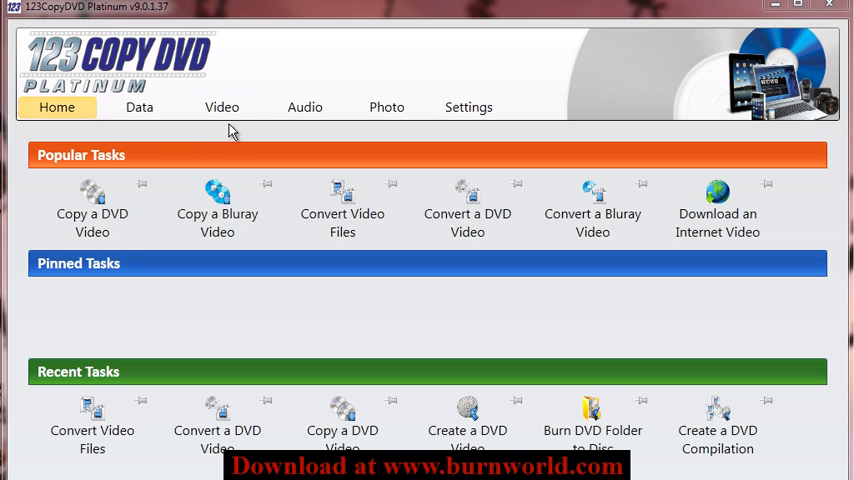
Step: Start a new Create a DVD Compilation task from the Video tasks
click(222, 107)
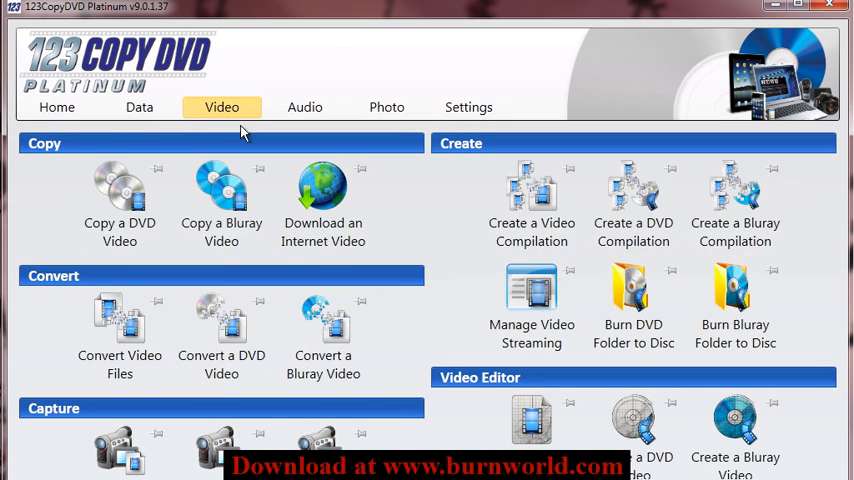
mouse_move(633, 207)
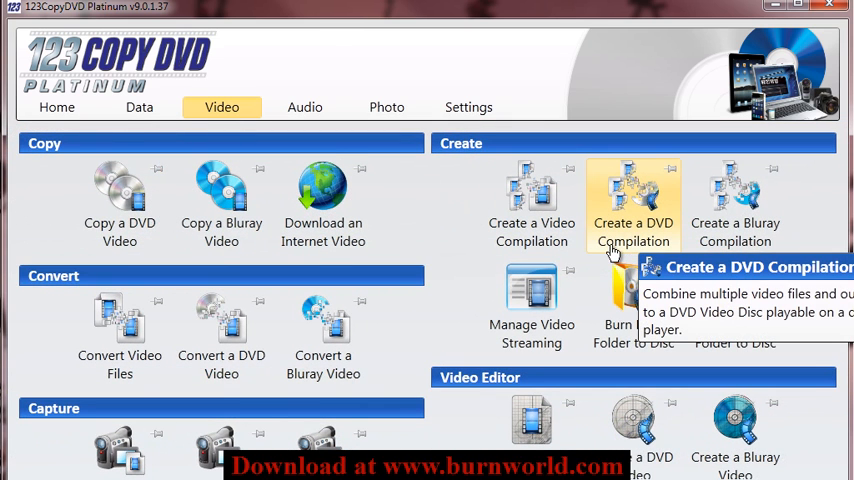
click(531, 200)
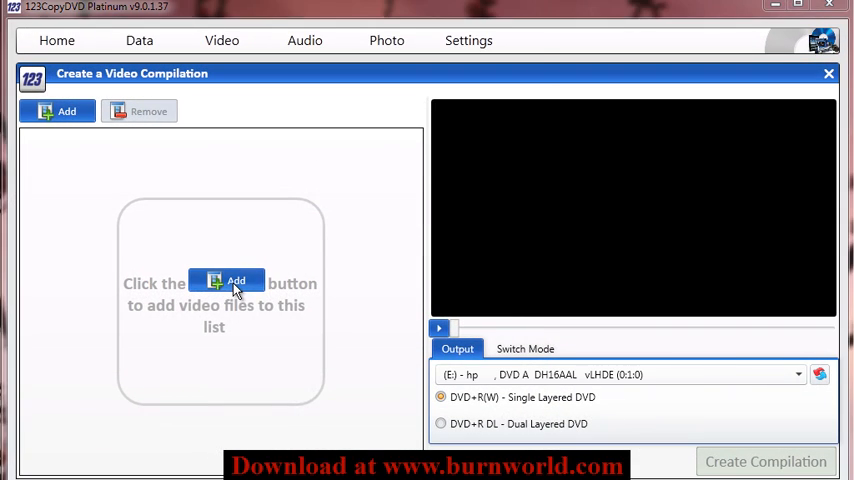
Step: Add the ten hockey AVI clips VID00165 to VID00177 to the compilation list
click(57, 111)
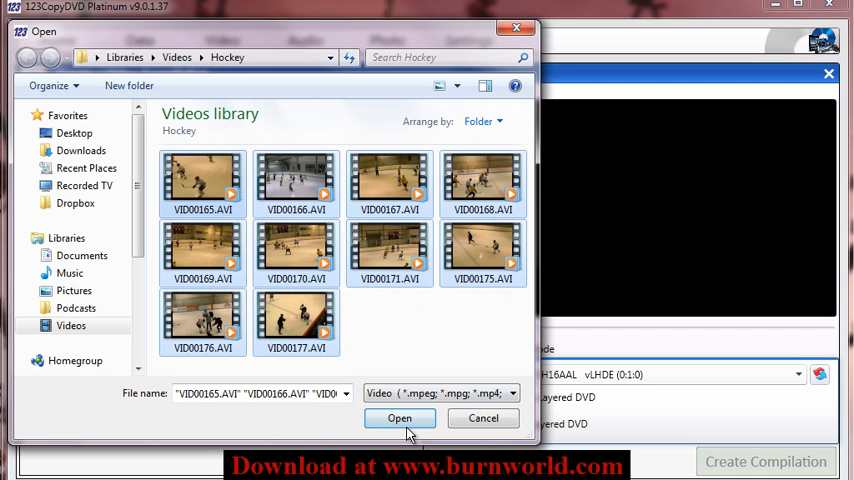
click(399, 418)
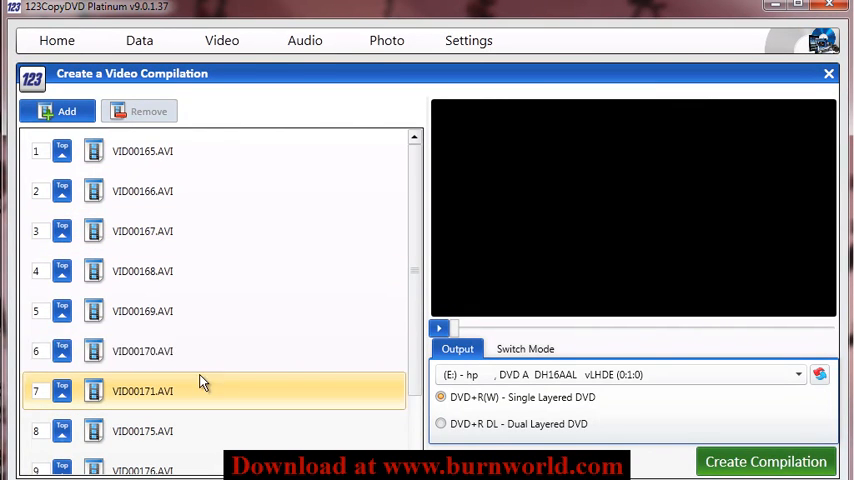
click(765, 461)
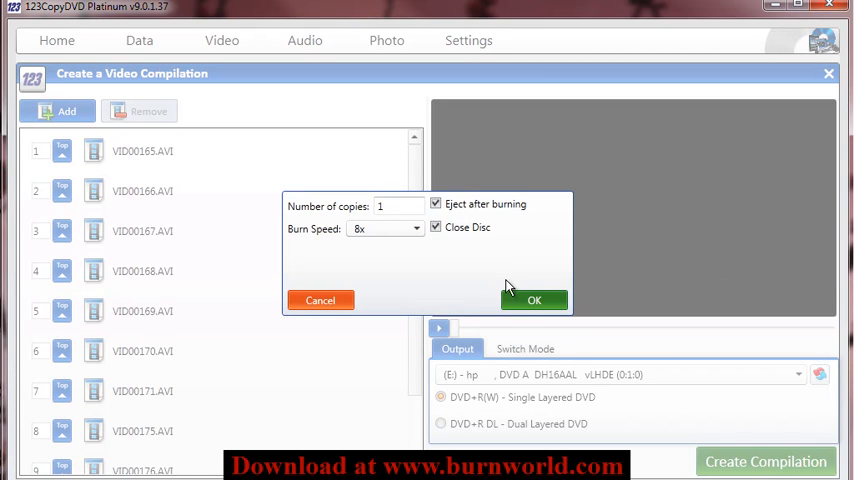
Step: Confirm burning one copy at 8x with Eject and Close Disc enabled
click(534, 300)
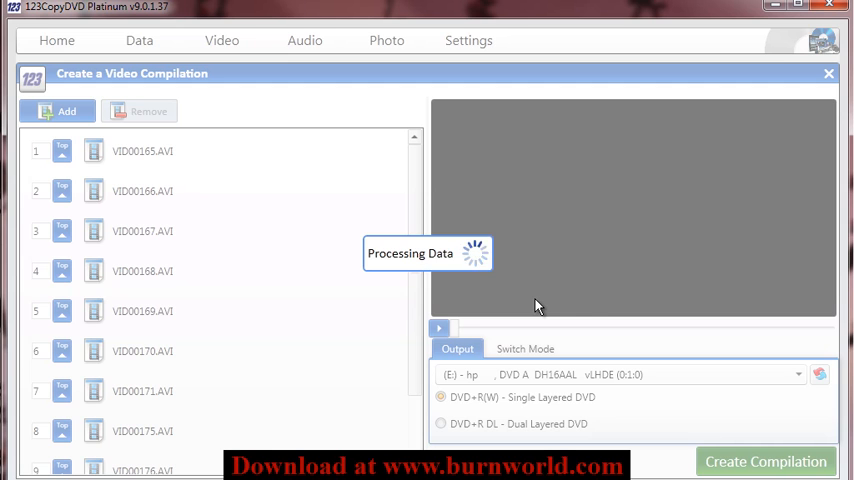